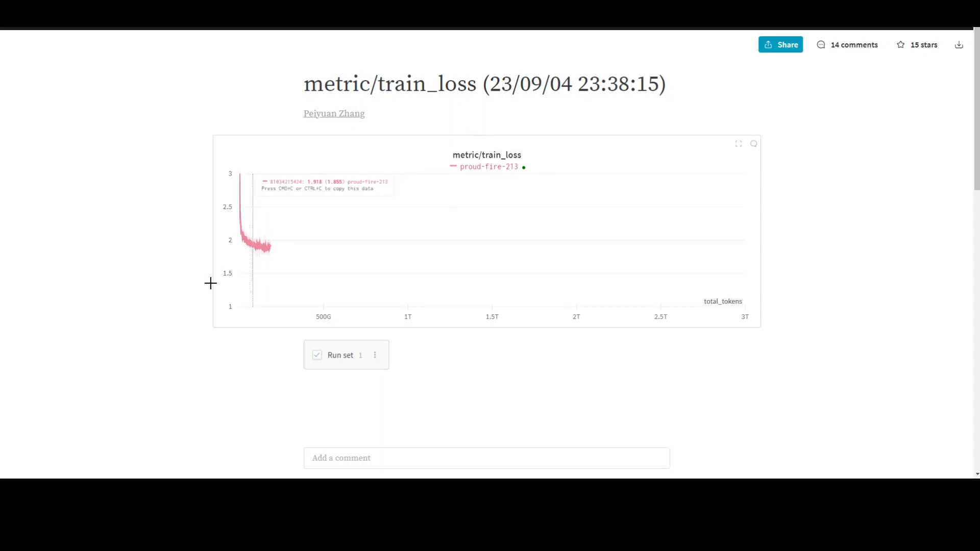
pyautogui.moveTo(180, 157)
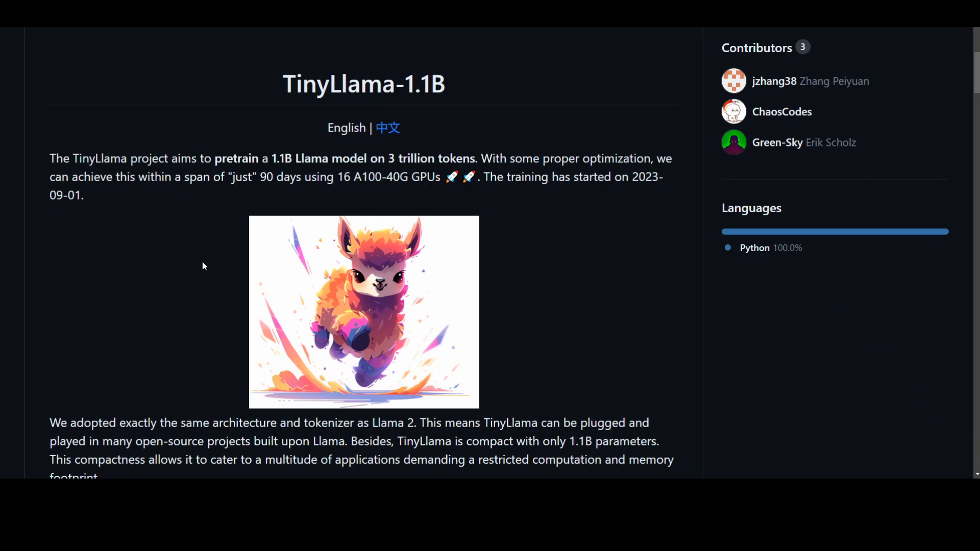
pyautogui.moveTo(197, 308)
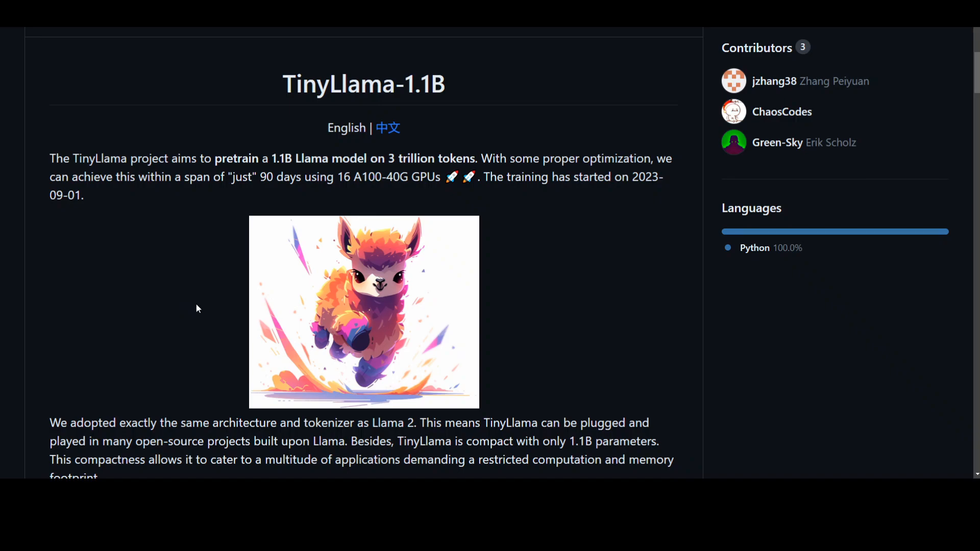
pyautogui.moveTo(168, 303)
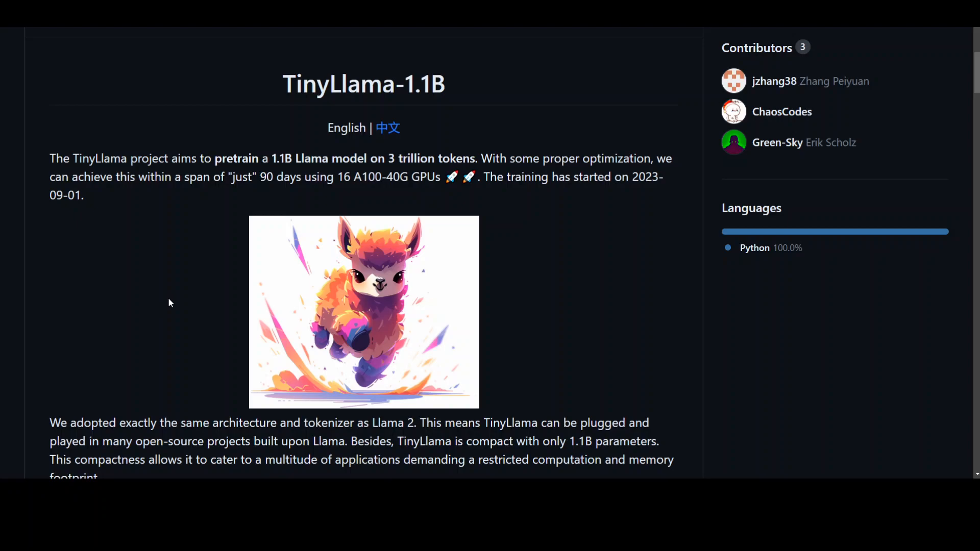
# Scroll the README down to the Releases Schedule table of checkpoints, tokens and HellaSwag scores
pyautogui.scroll(-3)
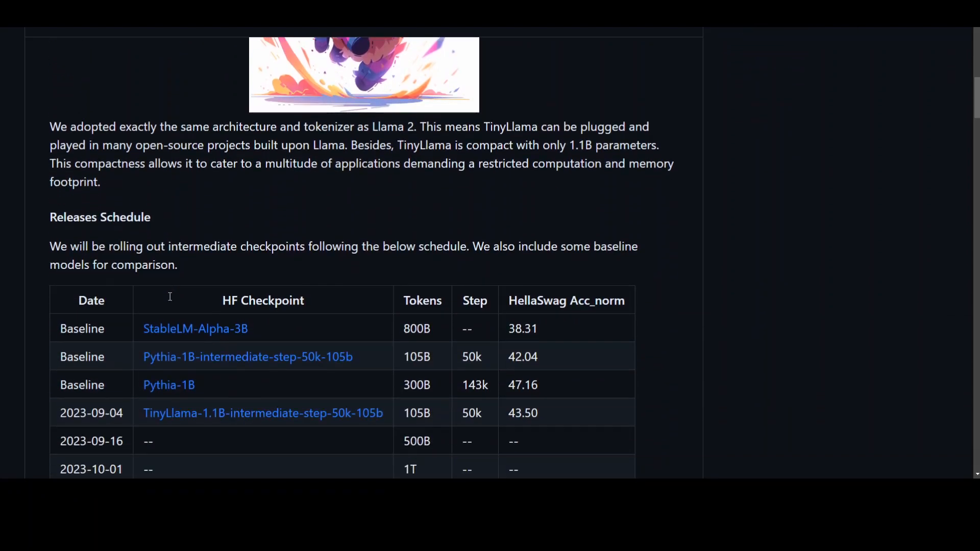
pyautogui.scroll(-3)
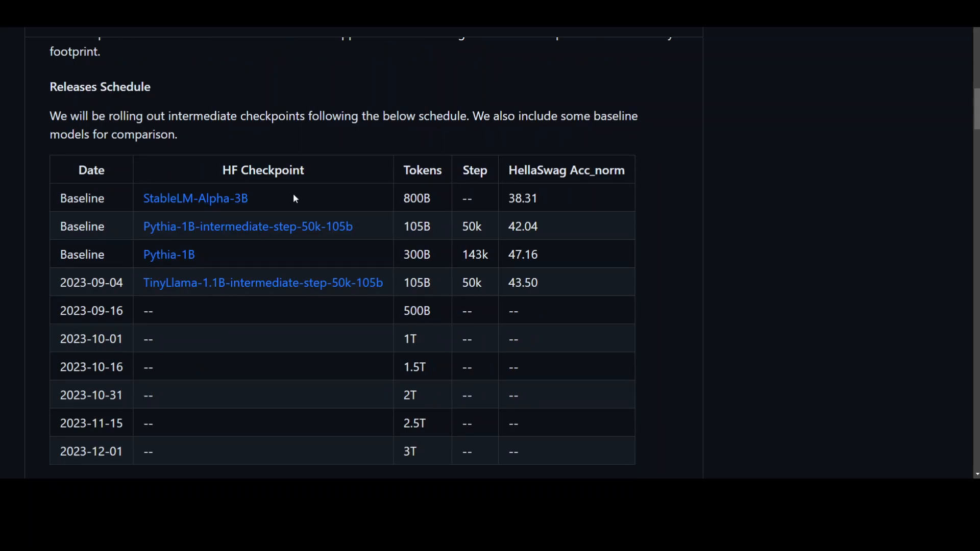
pyautogui.moveTo(28, 308)
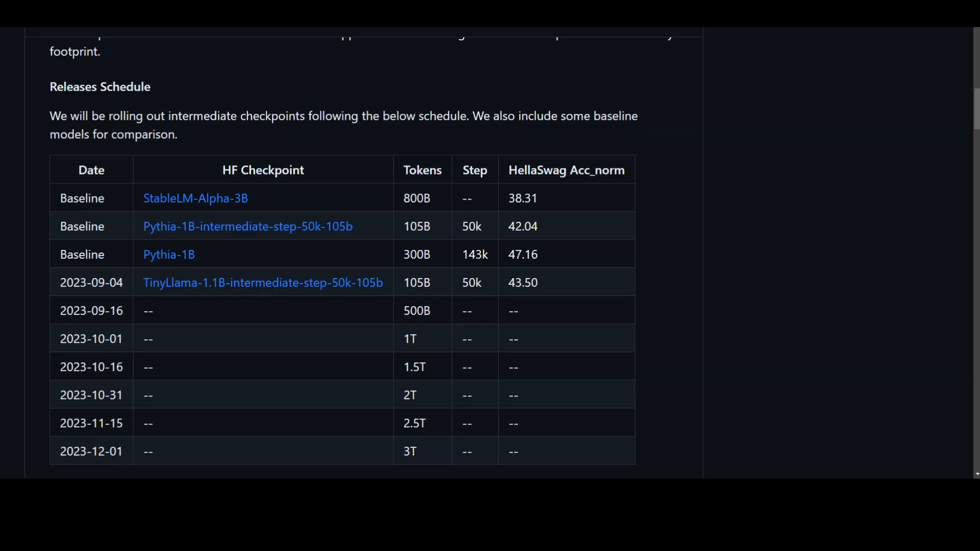
# Scroll back up to the project introduction and llama illustration
pyautogui.scroll(3)
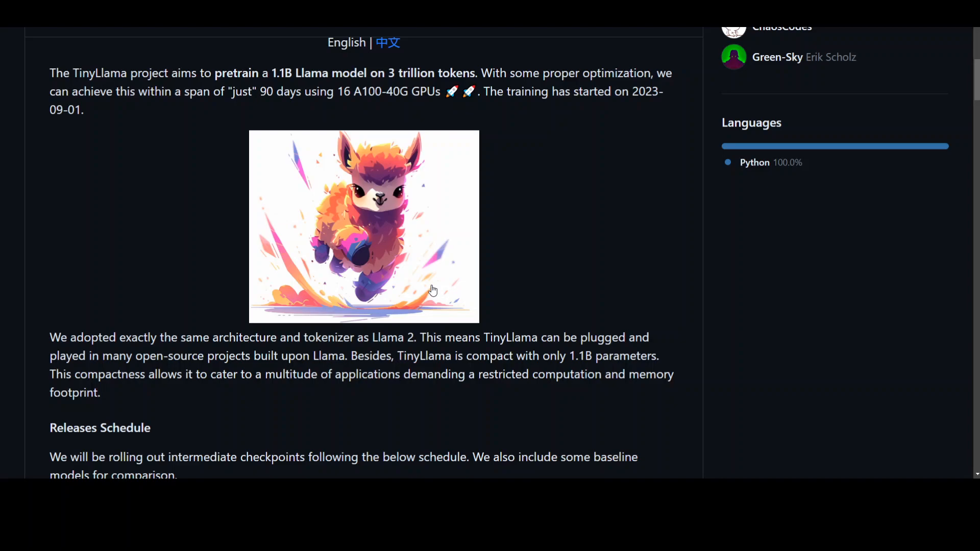
pyautogui.moveTo(365, 324)
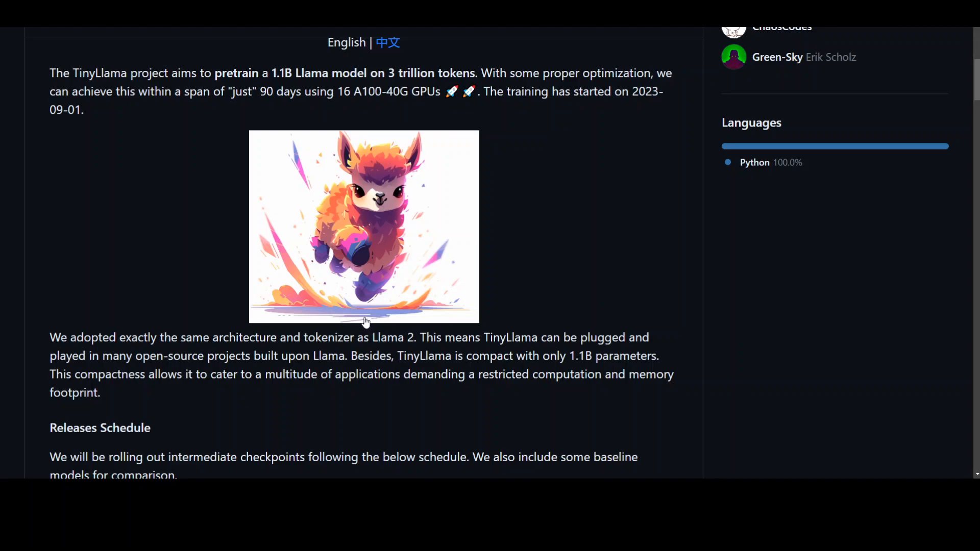
pyautogui.moveTo(364, 321)
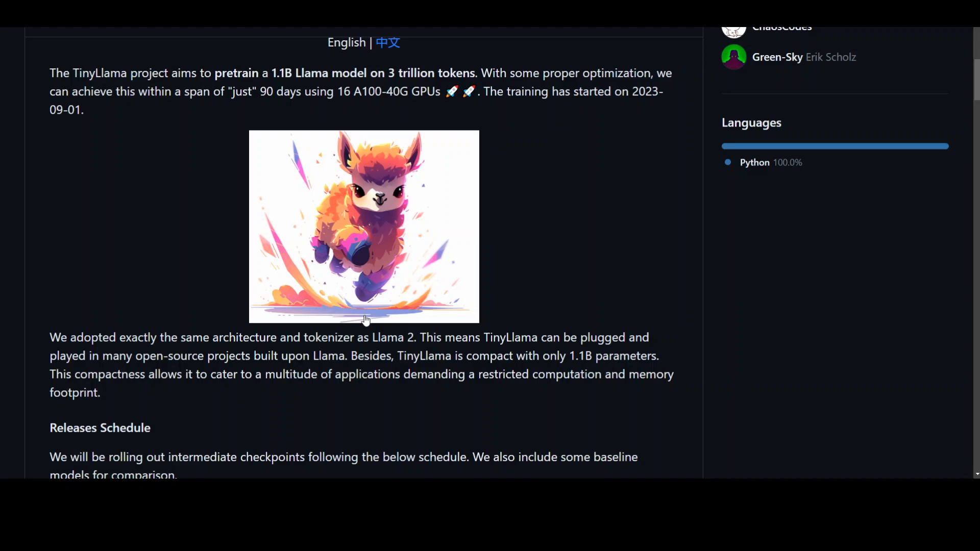
pyautogui.moveTo(102, 295)
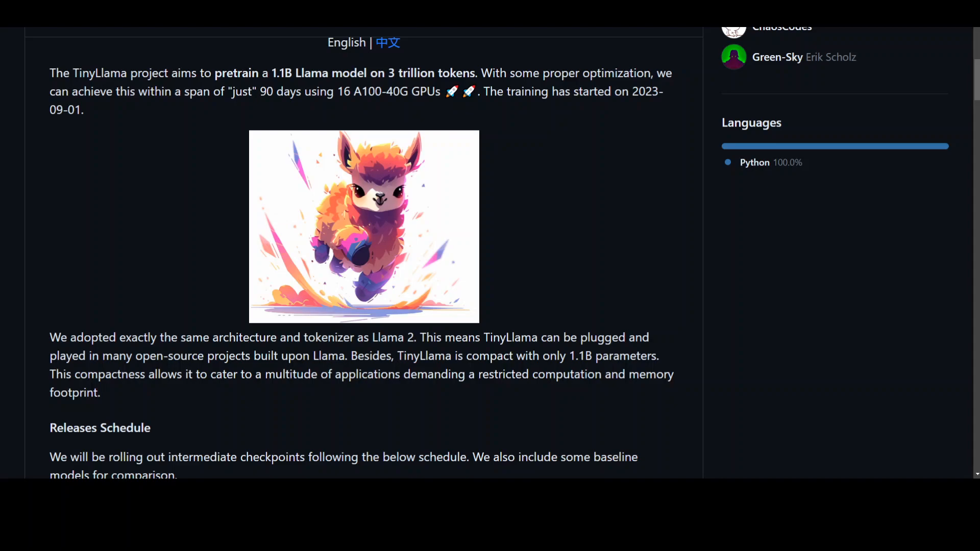
pyautogui.moveTo(588, 330)
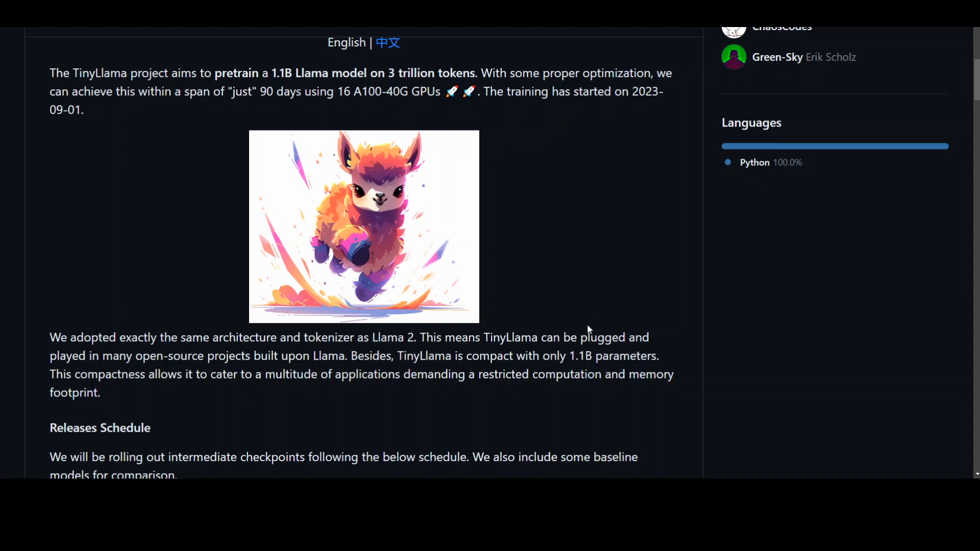
# Reach Training Details and highlight the Slimpajama & Starcoderdata training data entry
pyautogui.scroll(-3)
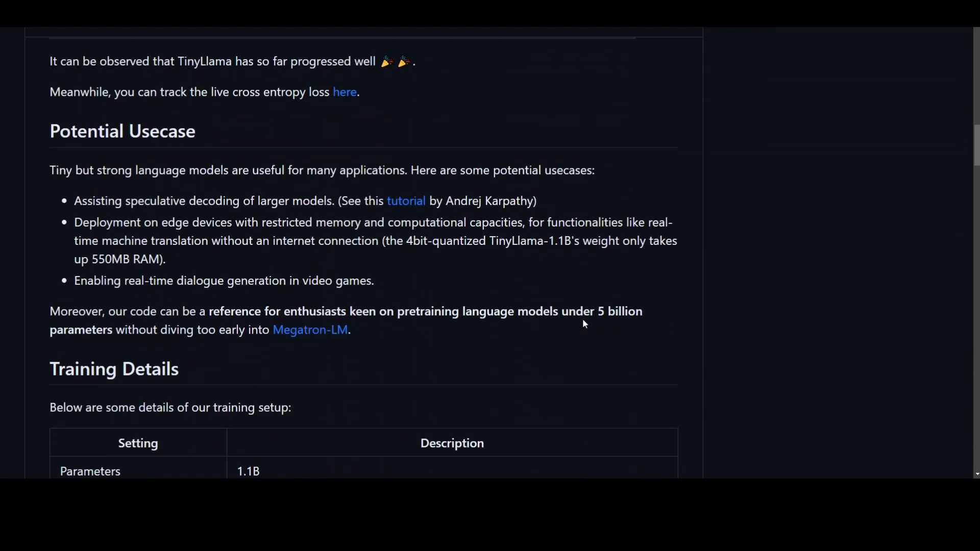
pyautogui.scroll(-3)
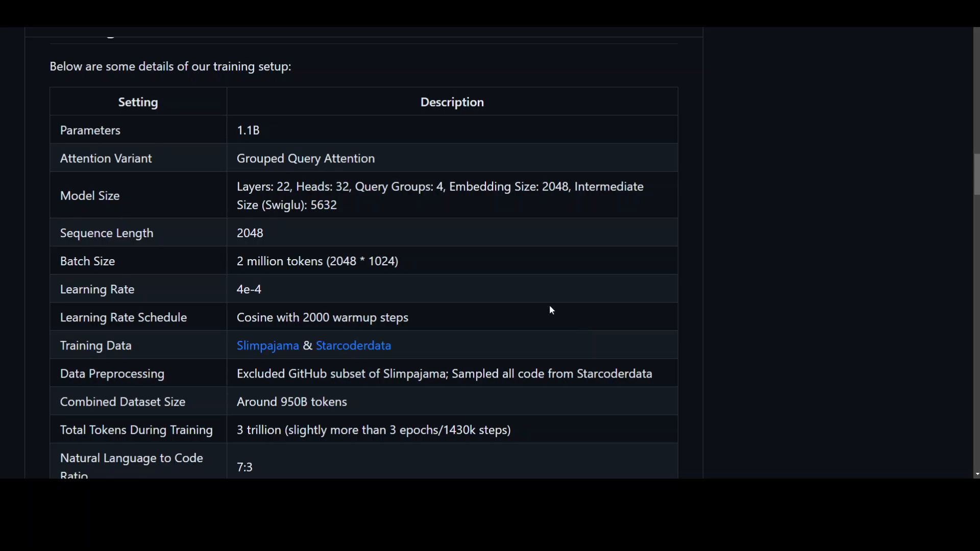
pyautogui.scroll(-3)
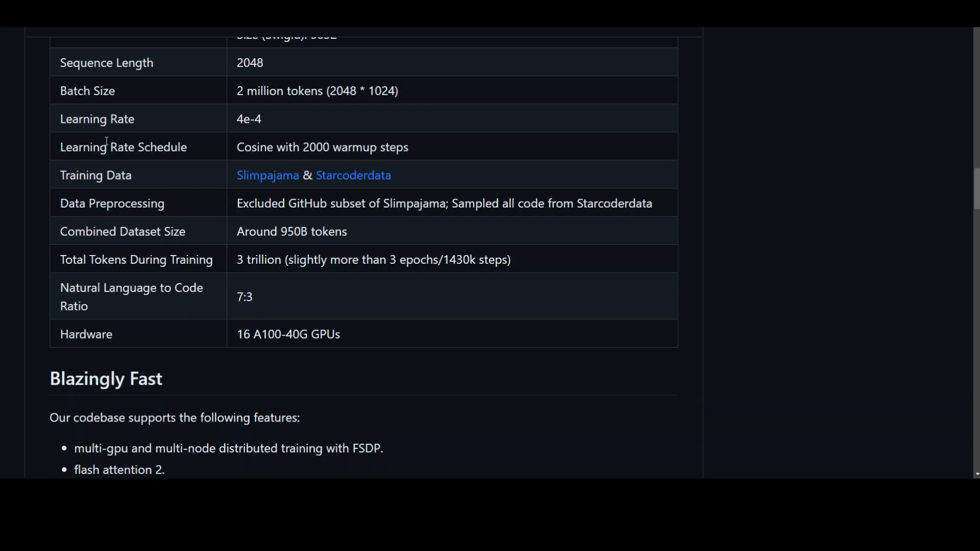
pyautogui.moveTo(106, 192)
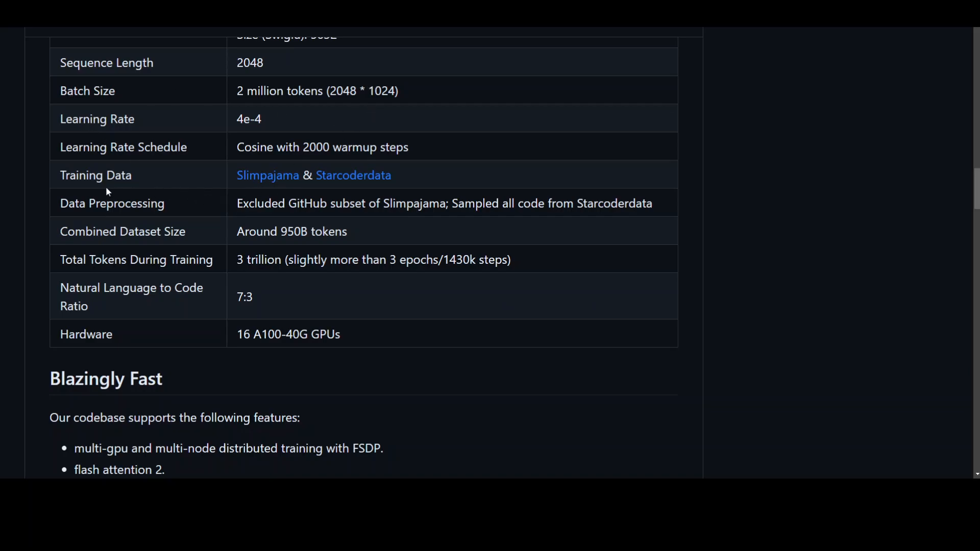
pyautogui.moveTo(237, 175); pyautogui.dragTo(392, 175)
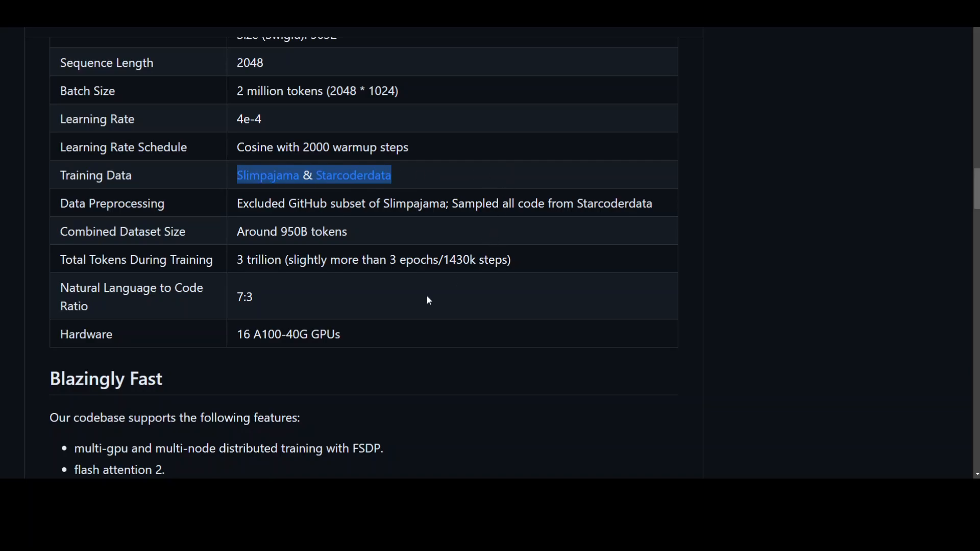
# Highlight the 16 A100-40G GPUs hardware entry and the fused optimization features list
pyautogui.scroll(-3)
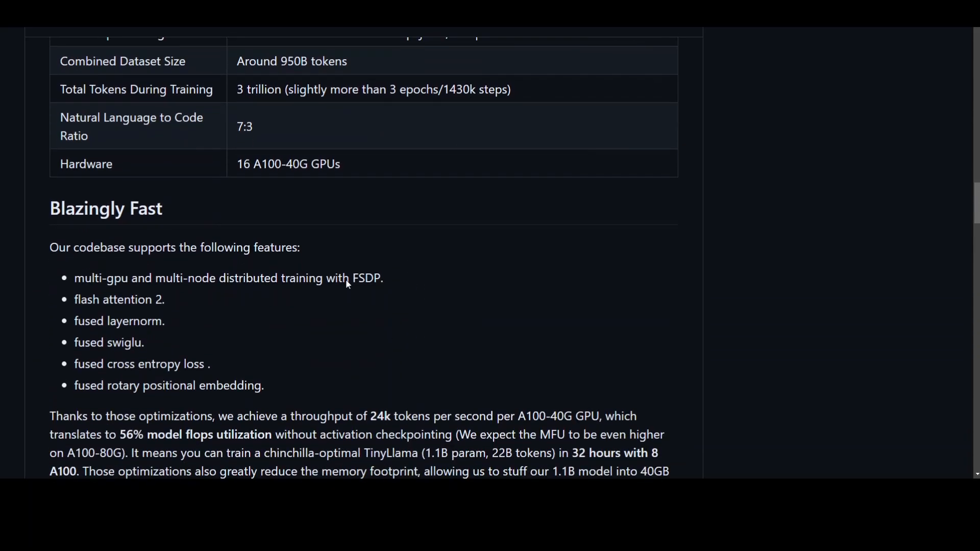
pyautogui.moveTo(236, 164); pyautogui.dragTo(319, 163)
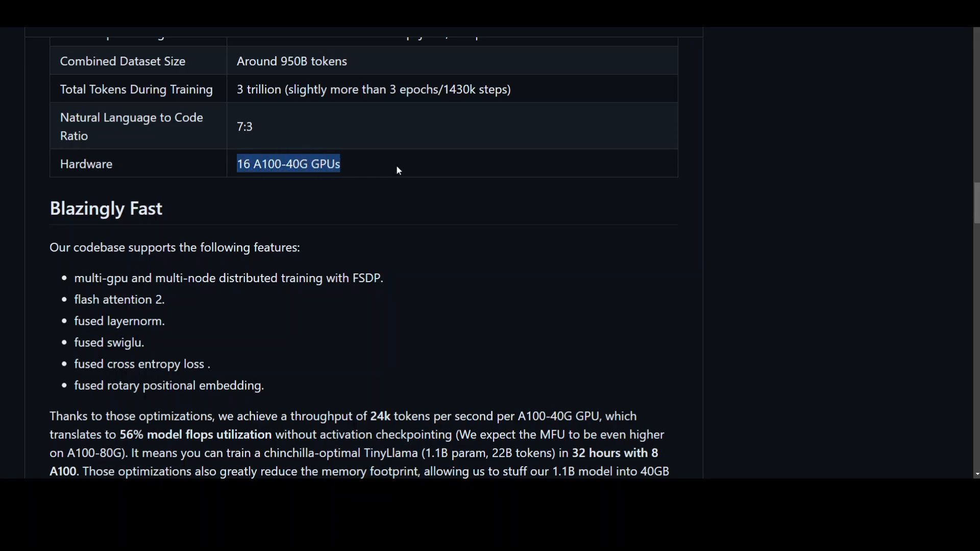
pyautogui.scroll(-3)
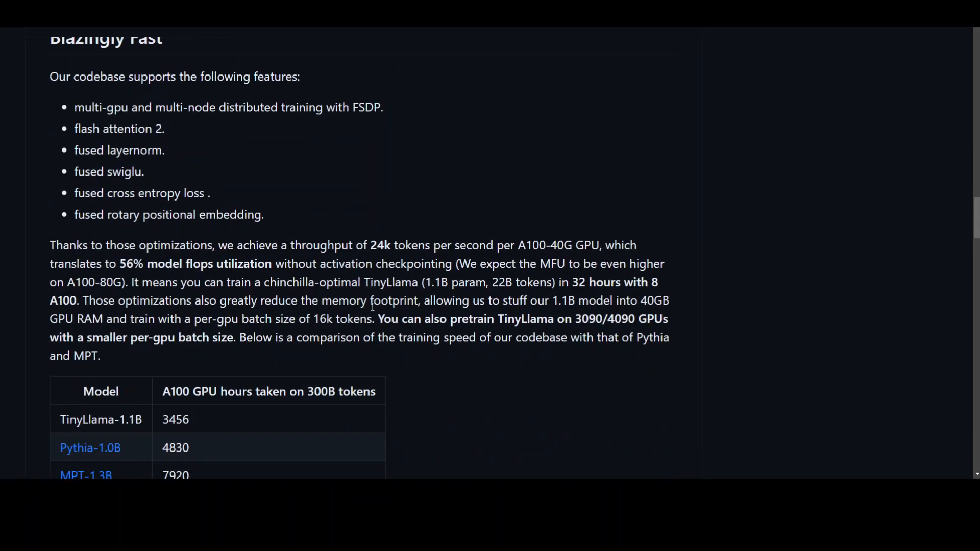
pyautogui.moveTo(81, 171); pyautogui.dragTo(262, 215)
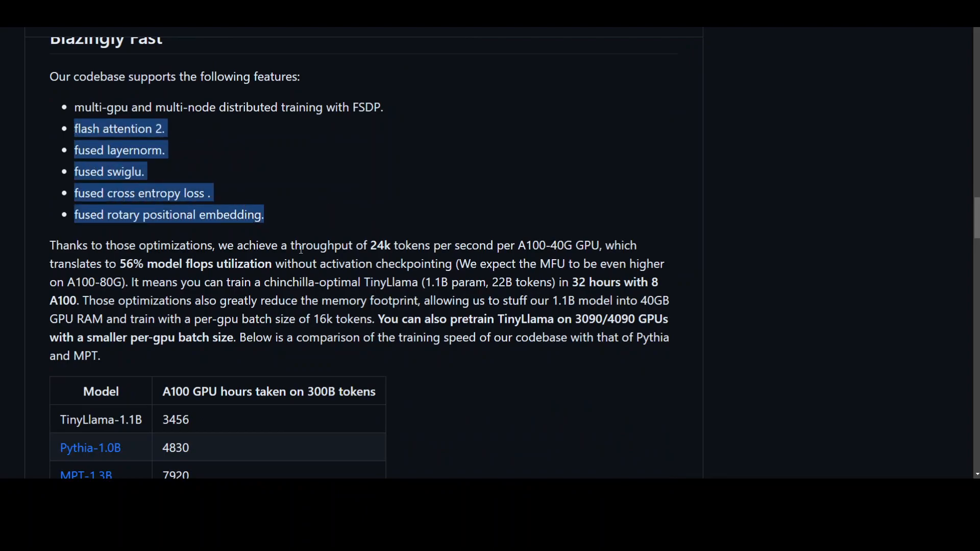
pyautogui.scroll(-3)
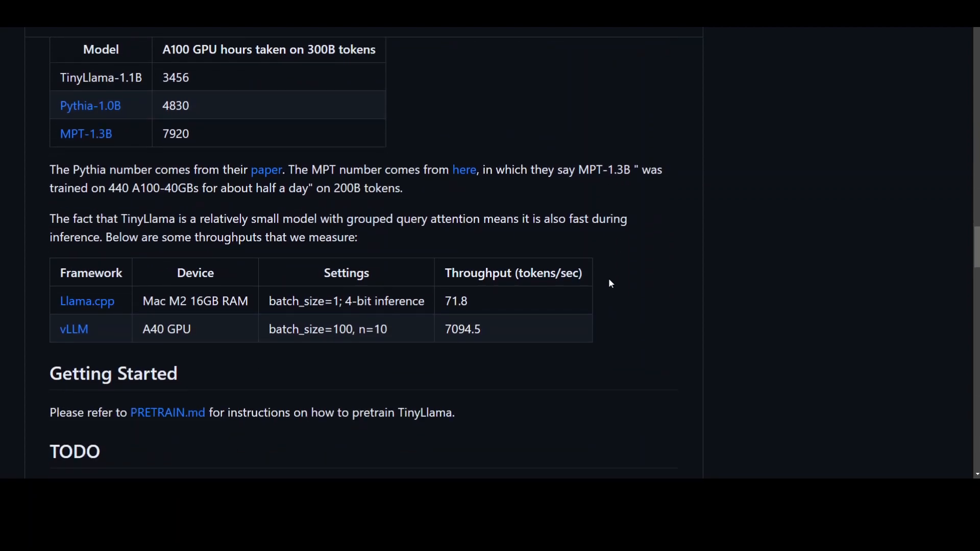
# Scroll past throughput, Getting Started and TODO to the Acknowledgements crediting lit-gpt and flash-attention
pyautogui.scroll(-3)
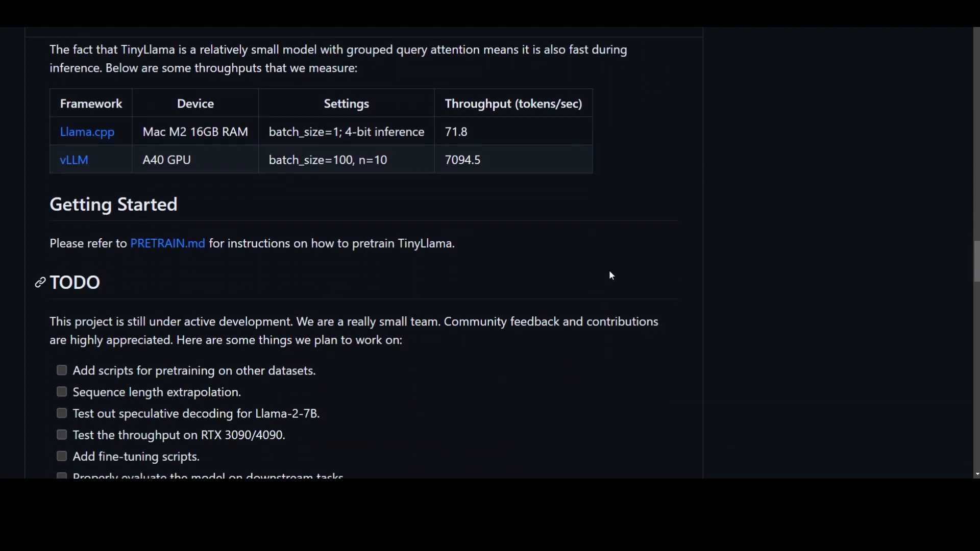
pyautogui.scroll(-3)
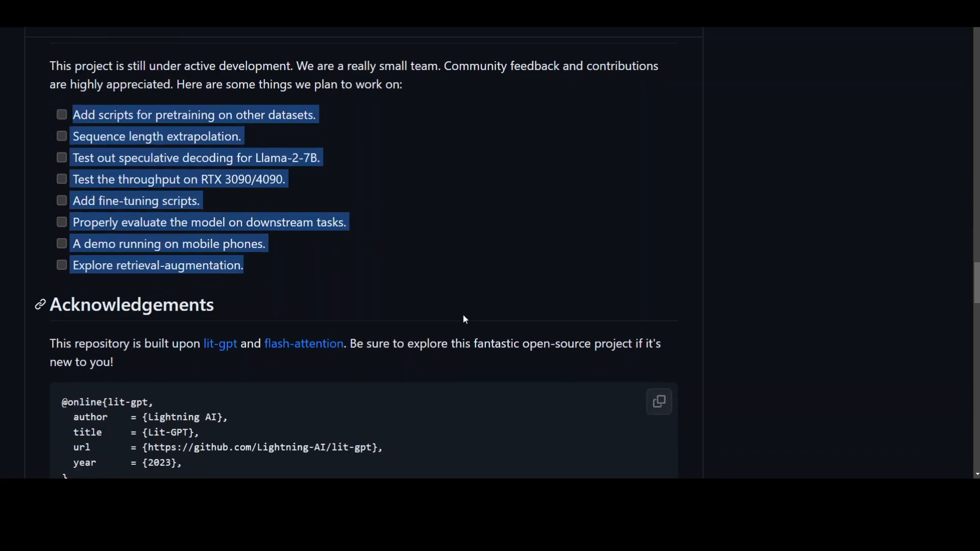
pyautogui.scroll(-3)
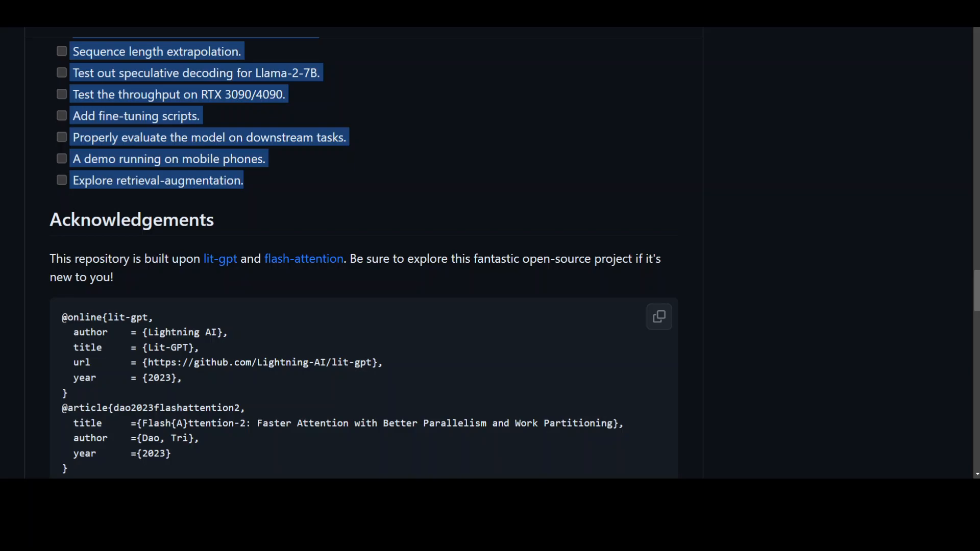
pyautogui.scroll(-3)
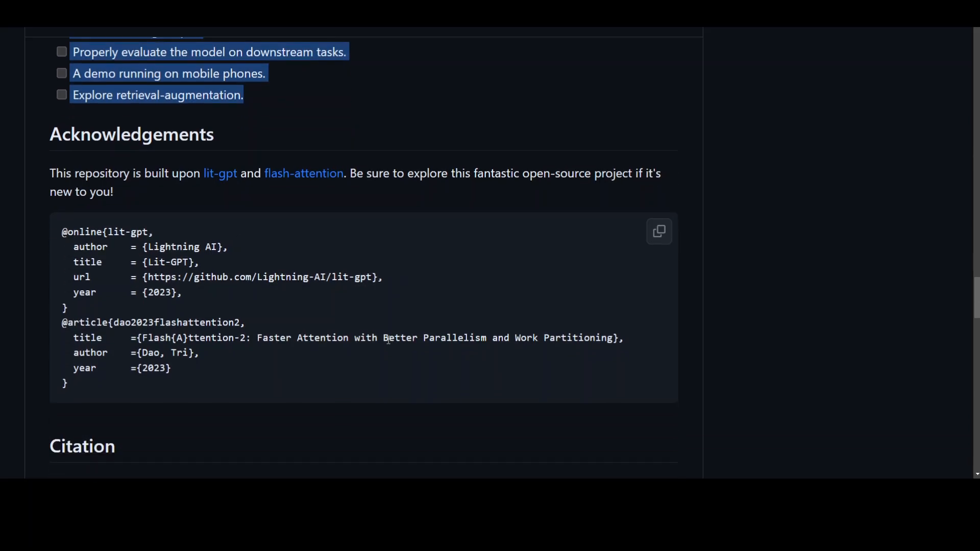